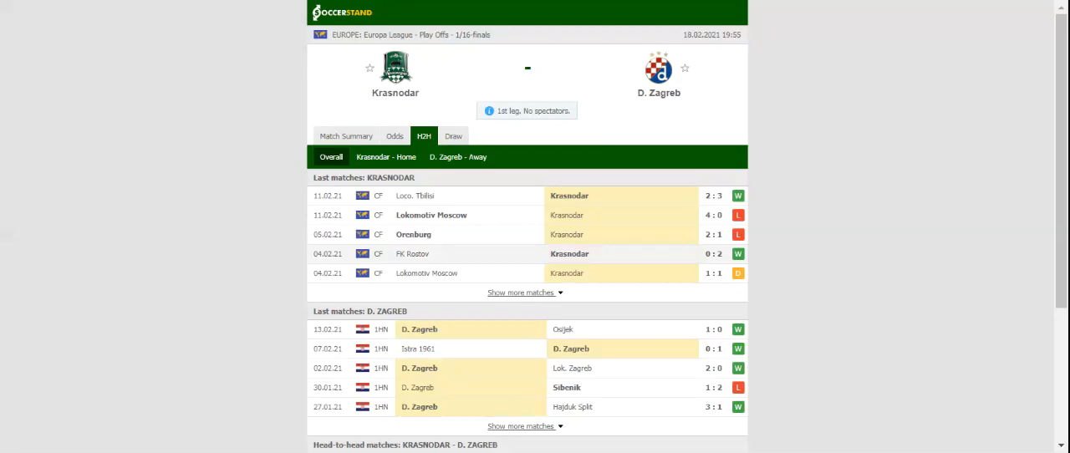
Show D. Zagreb's recent away results in the H2H section
click(459, 157)
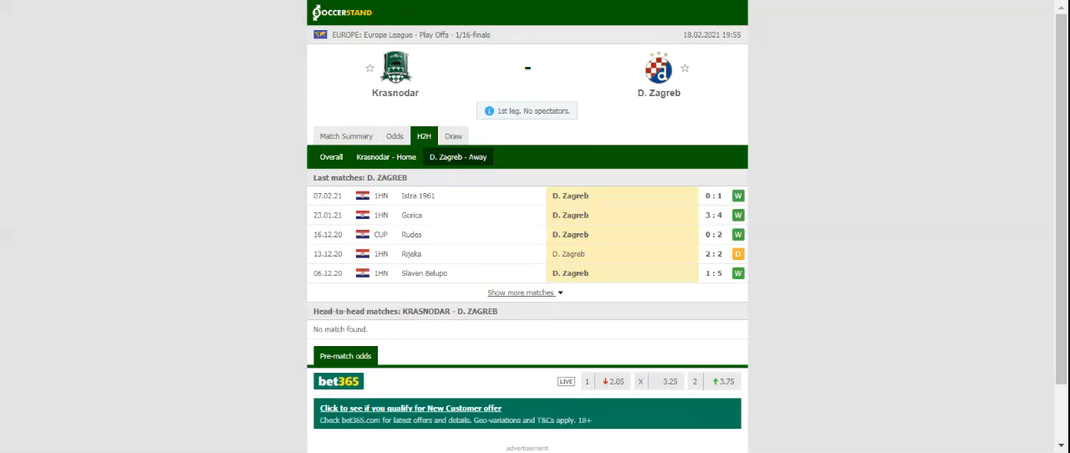
Switch to the Odds section showing bookmakers' 1X2 full-time odds for the match
click(395, 135)
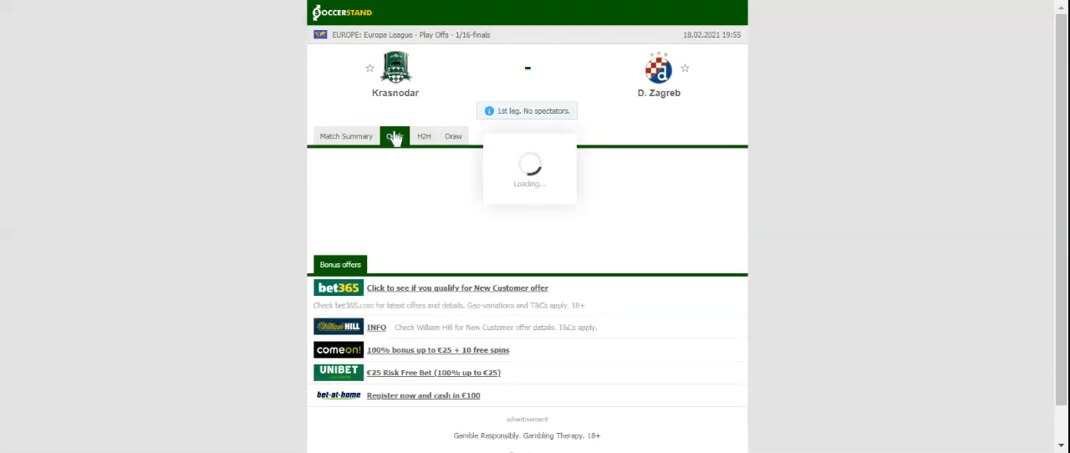
click(395, 135)
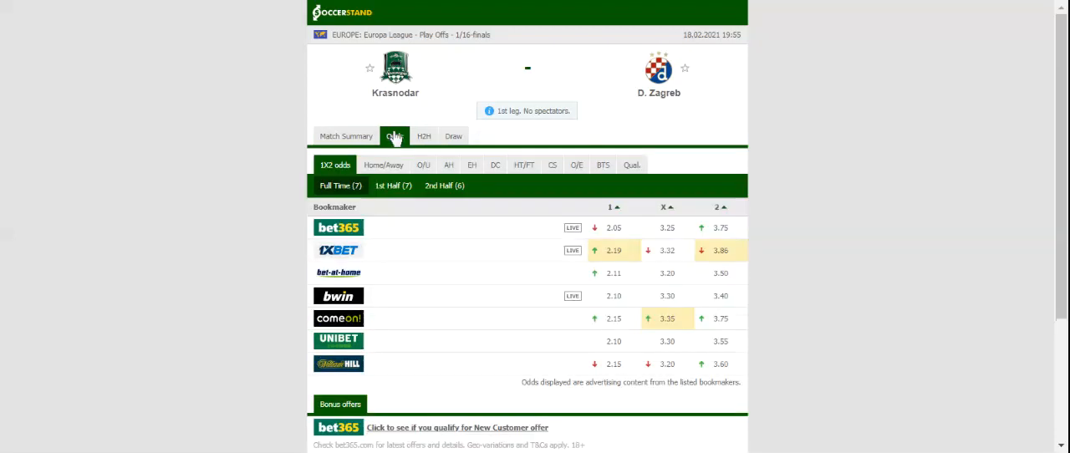